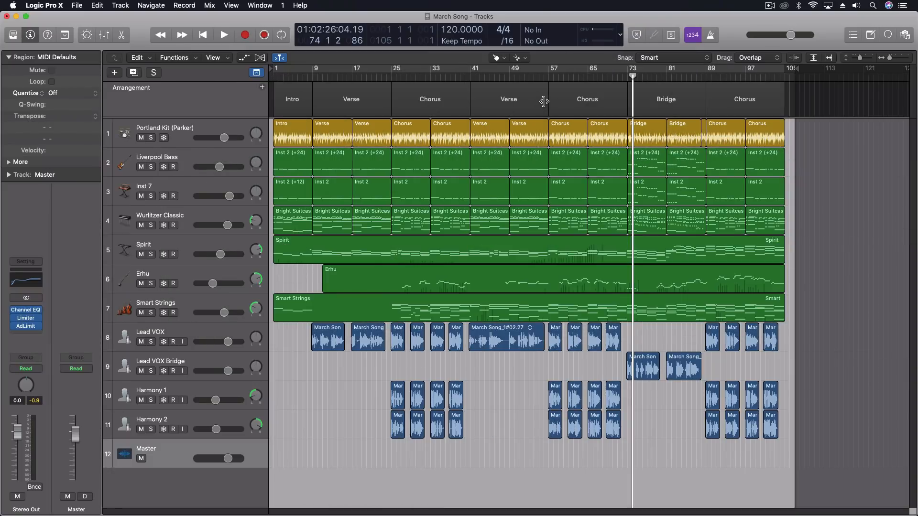
mouse_move(492, 99)
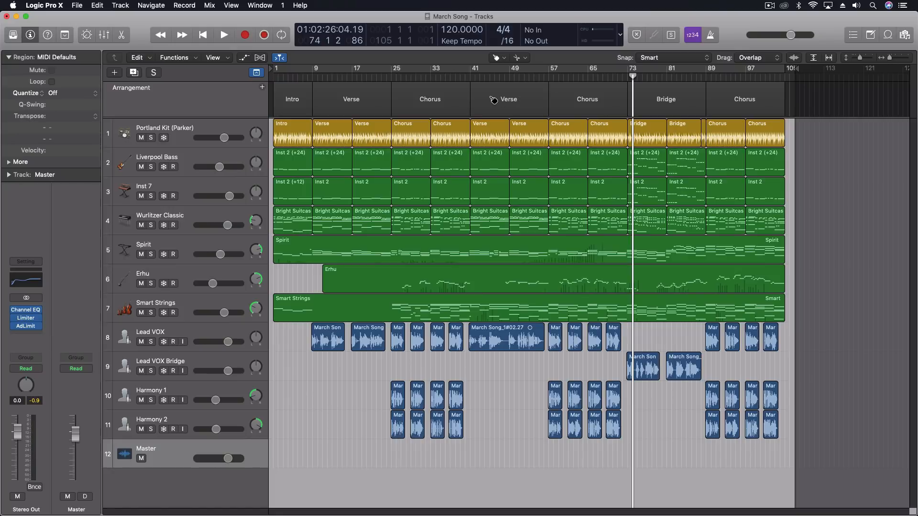
mouse_move(478, 106)
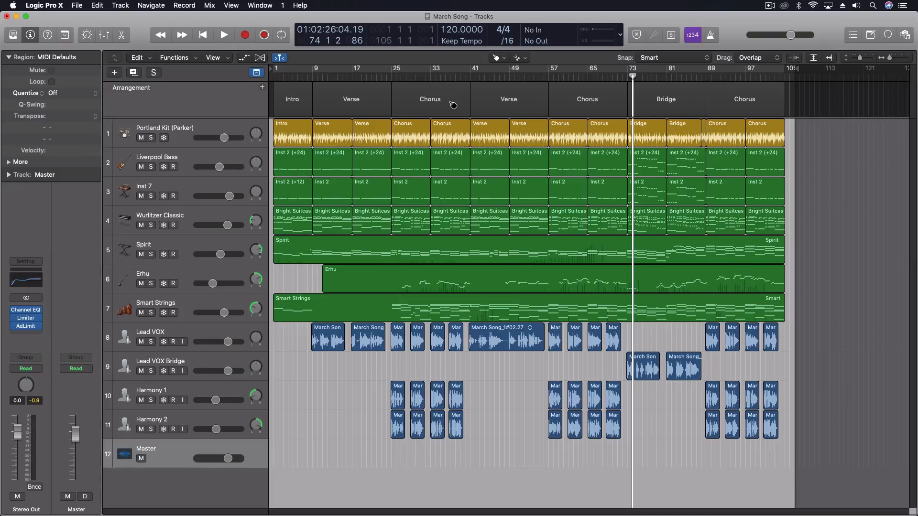
mouse_move(379, 116)
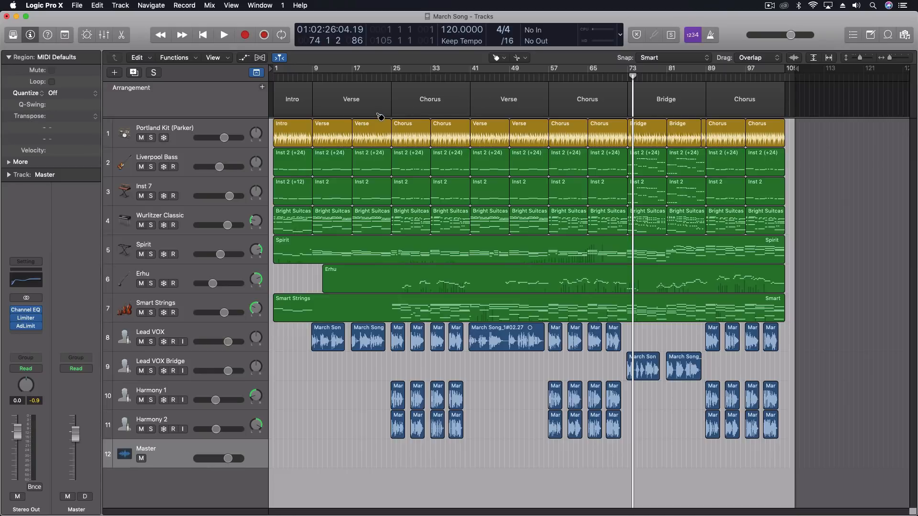
mouse_move(357, 113)
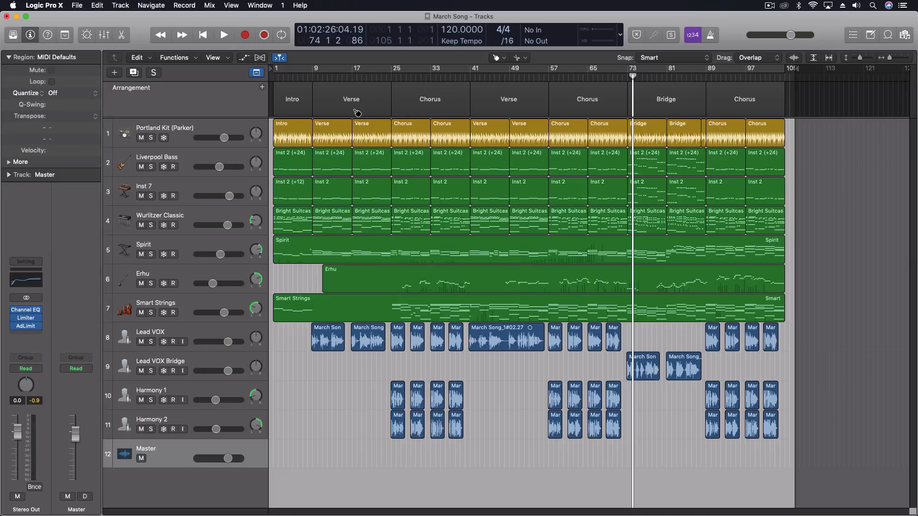
mouse_move(580, 103)
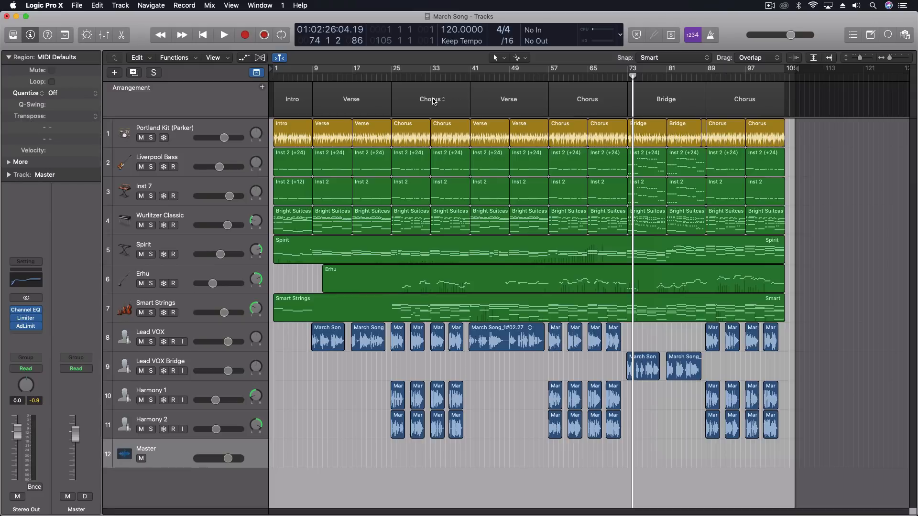
mouse_move(319, 99)
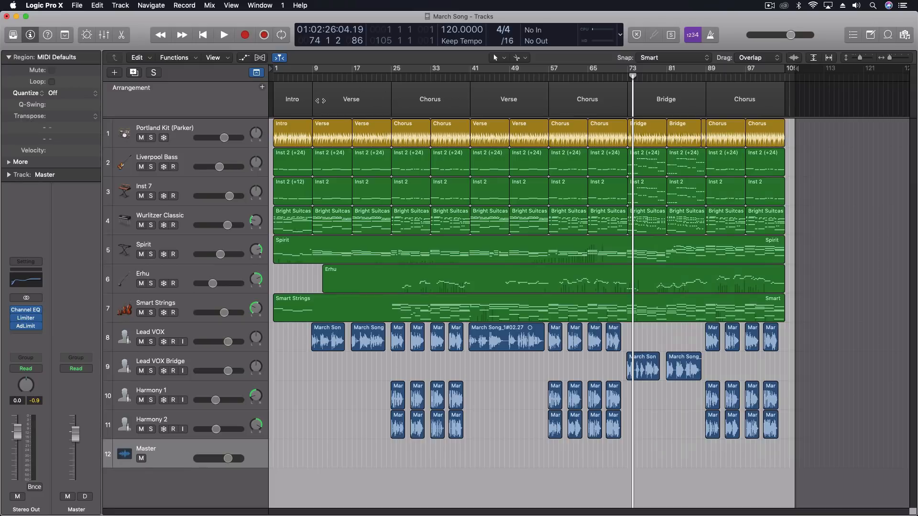
- Select the first Verse section and its 15 regions with the playhead at bar 9
left_click(489, 68)
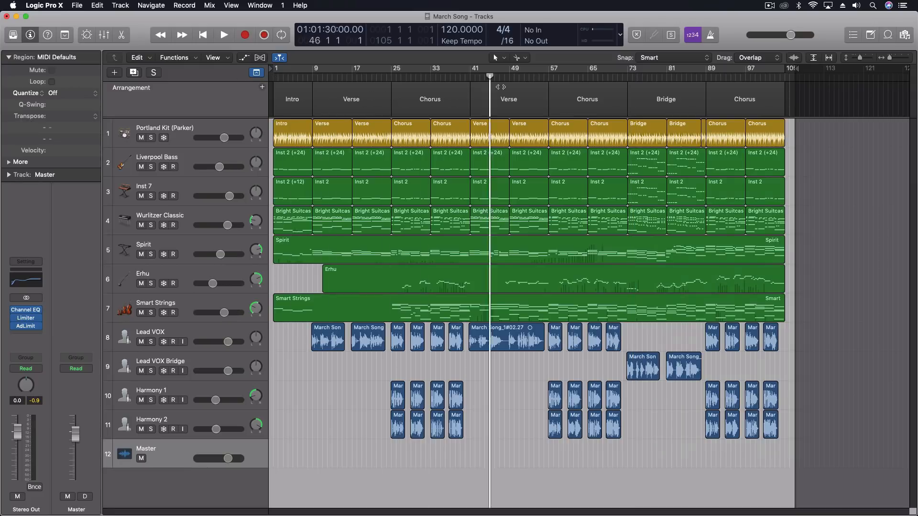
left_click(293, 69)
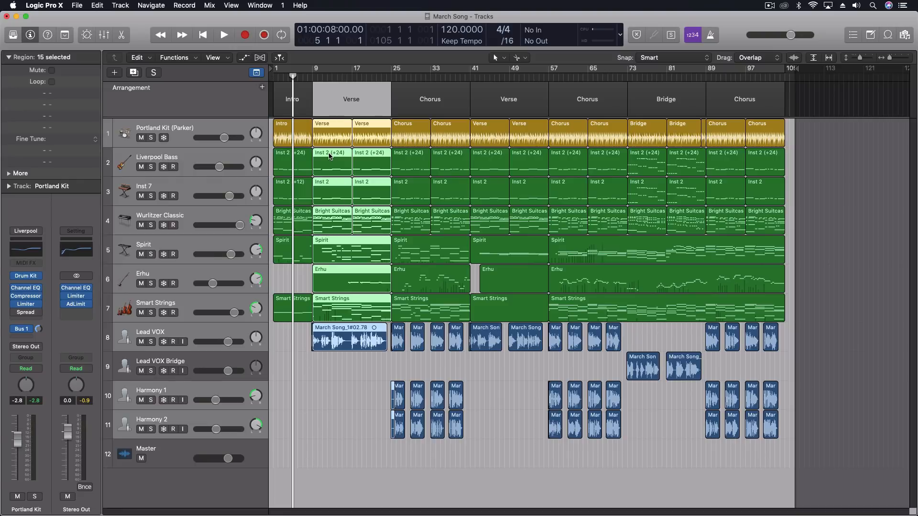
left_click(313, 77)
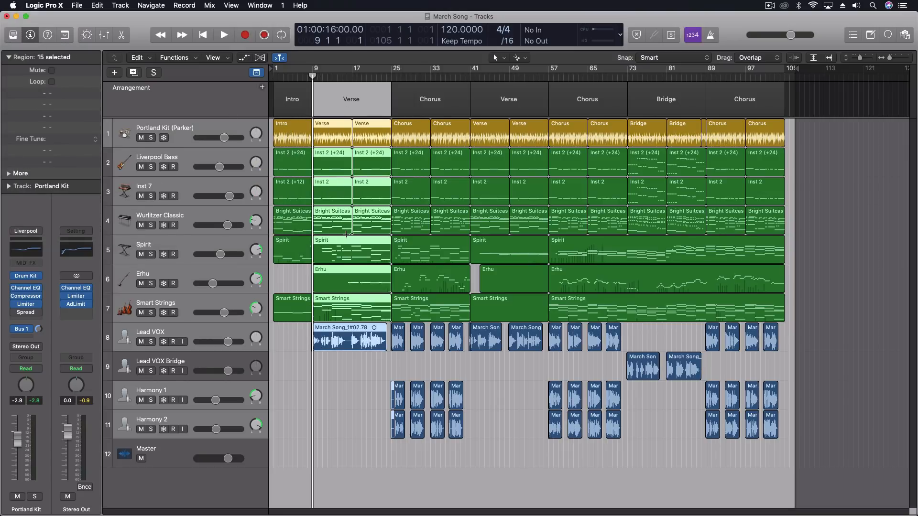
left_click(244, 57)
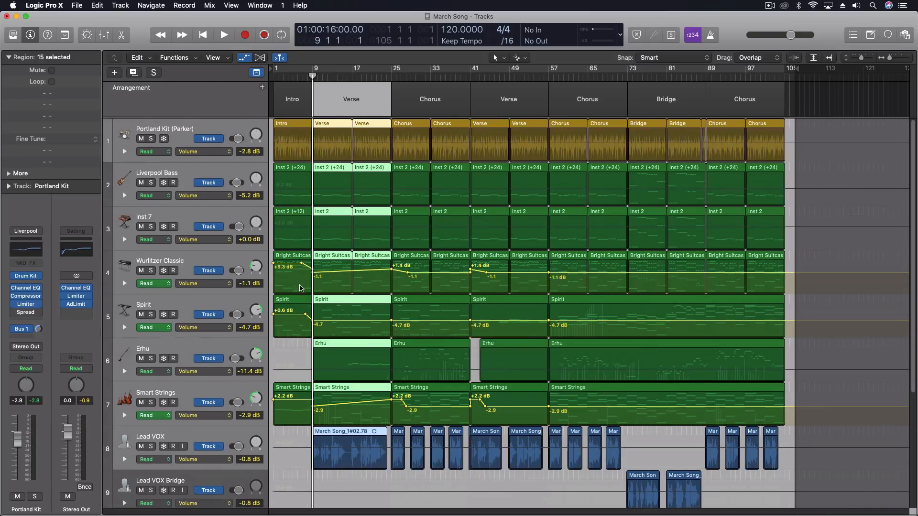
mouse_move(351, 293)
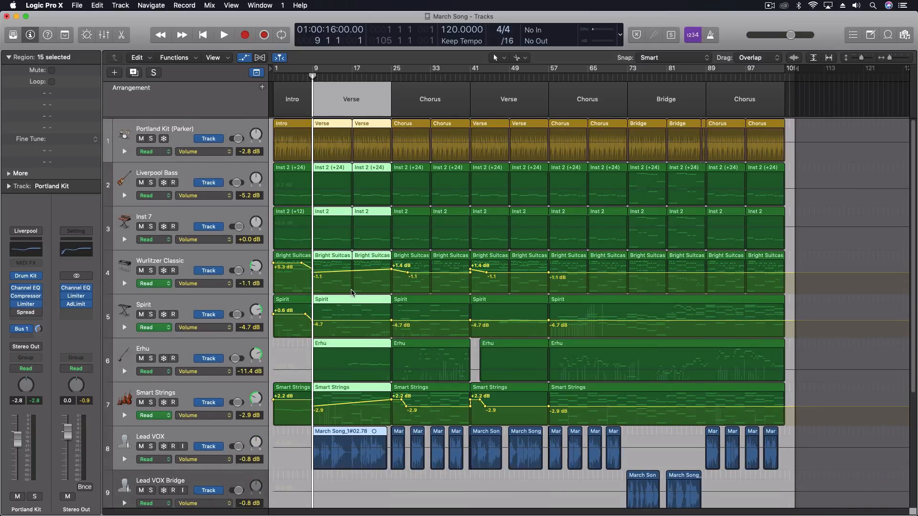
left_click(223, 34)
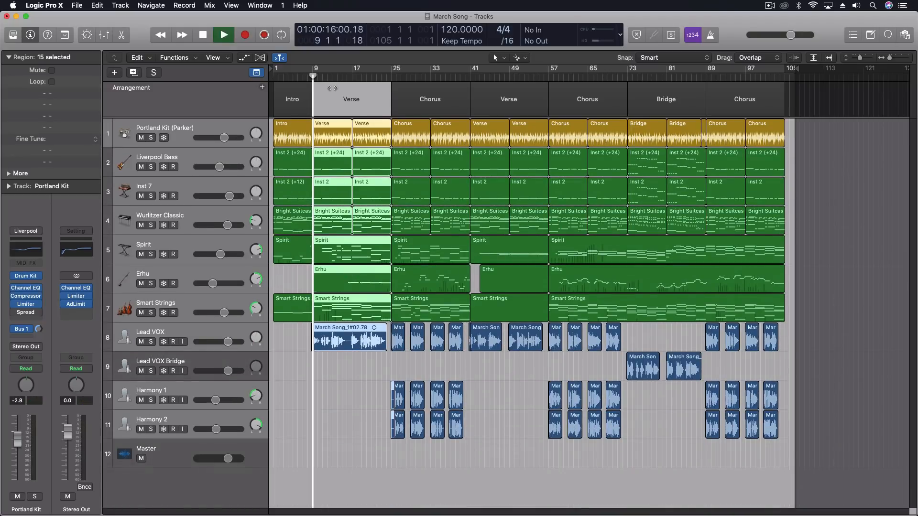
left_click(223, 34)
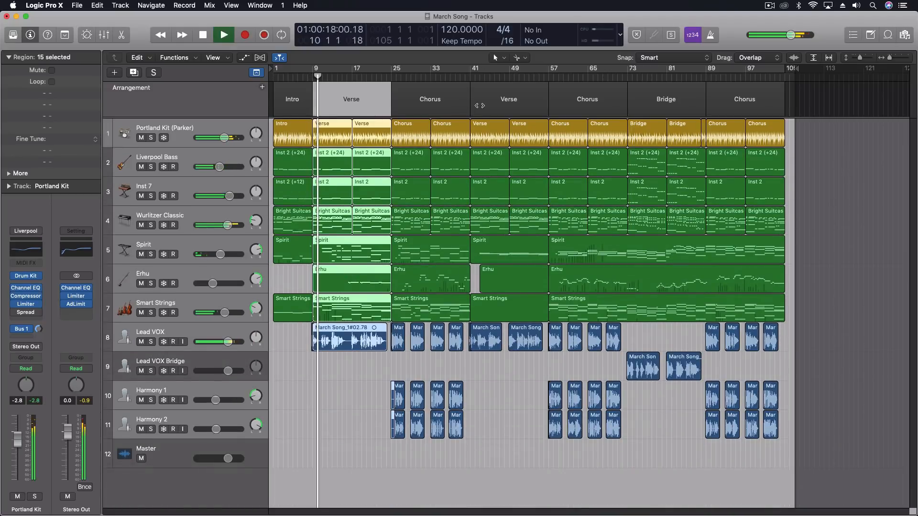
left_click(202, 34)
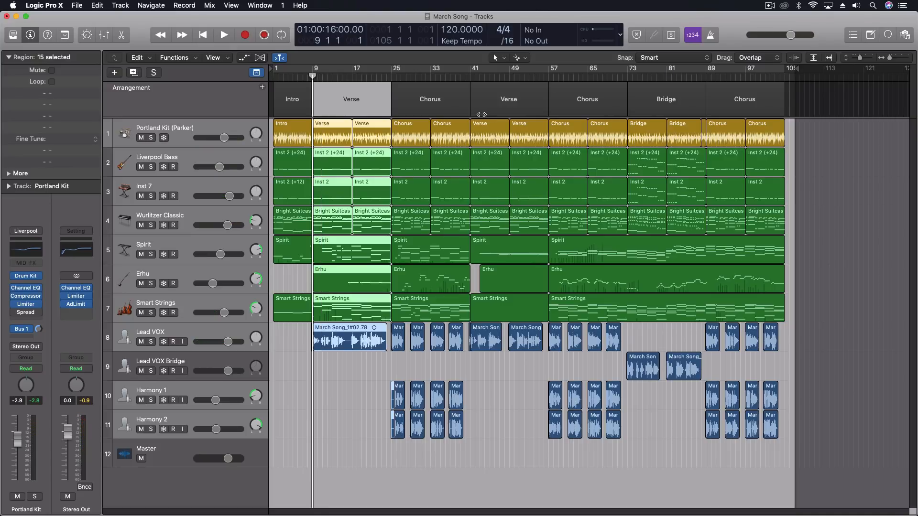
left_click(224, 34)
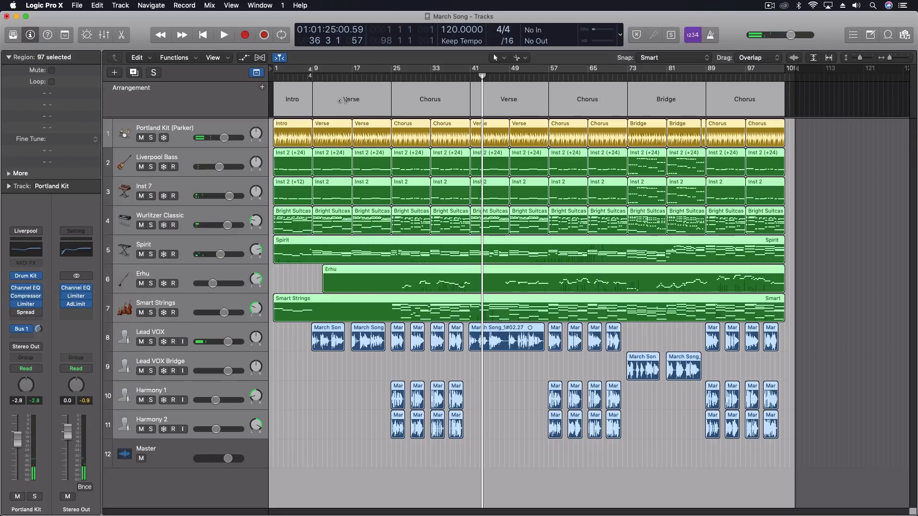
- Play the song from the first Verse marker and stop, keeping all 97 regions selected
left_click(223, 35)
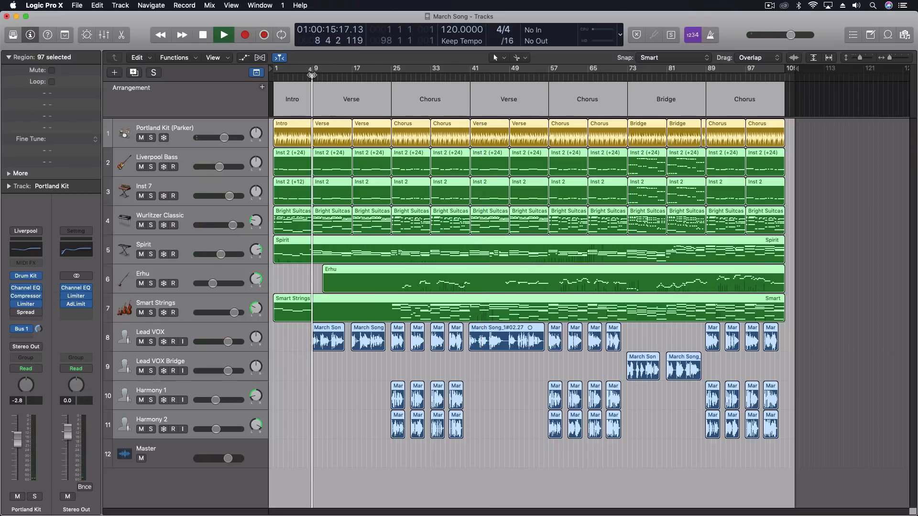
left_click(224, 34)
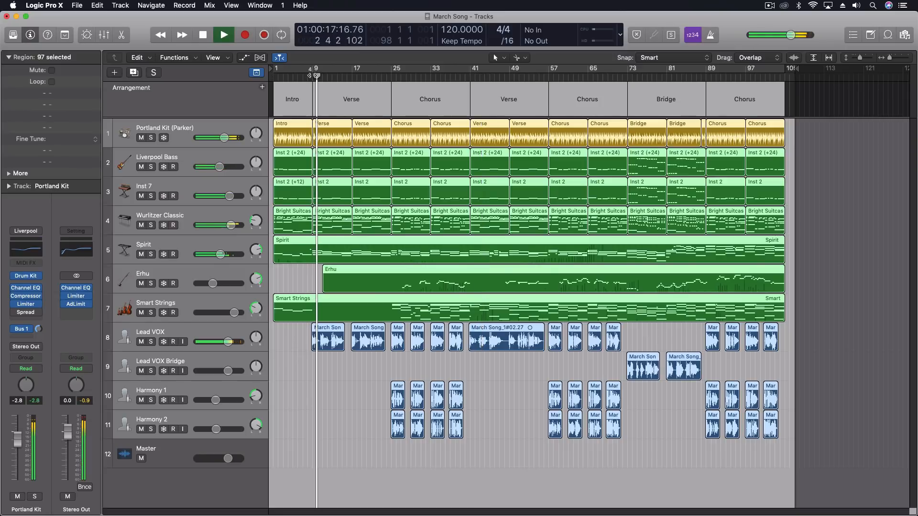
left_click(202, 34)
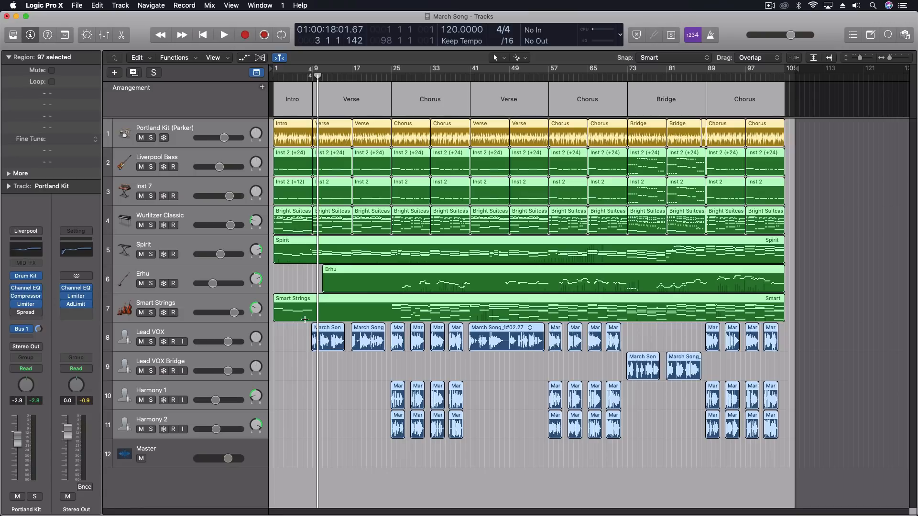
mouse_move(327, 377)
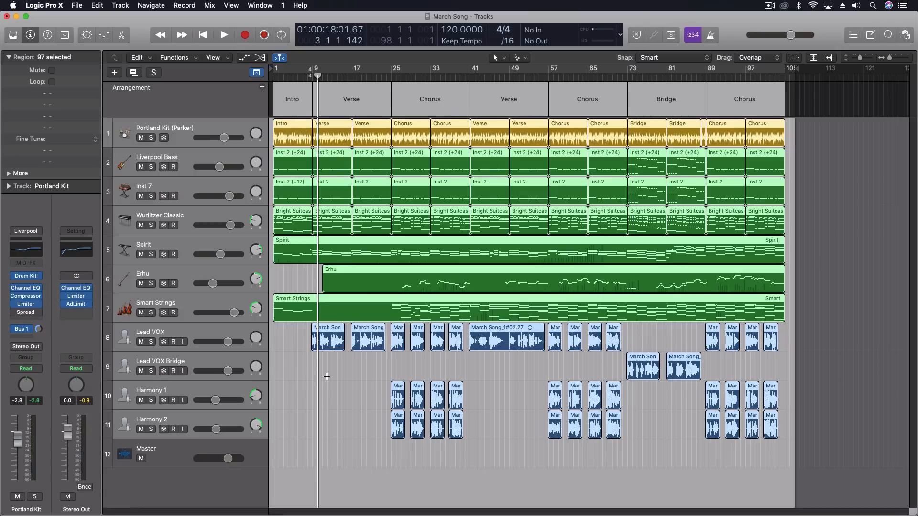
mouse_move(797, 160)
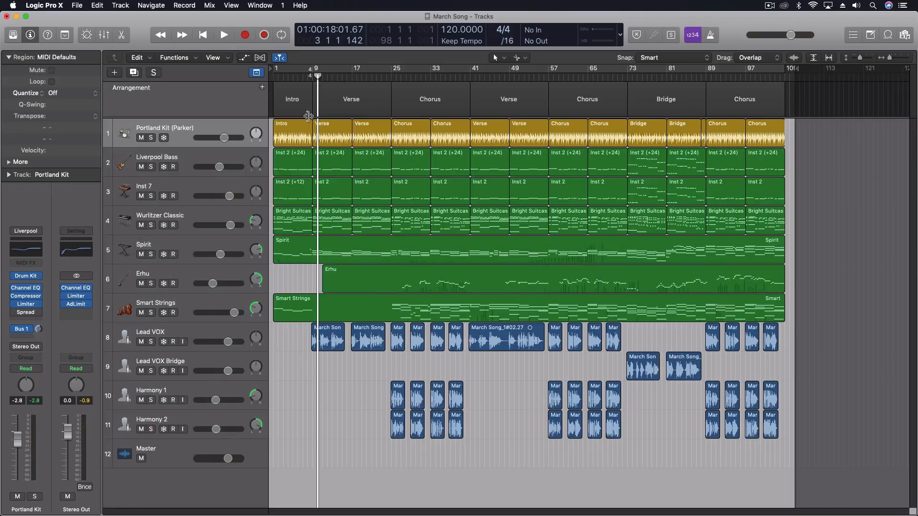
mouse_move(299, 94)
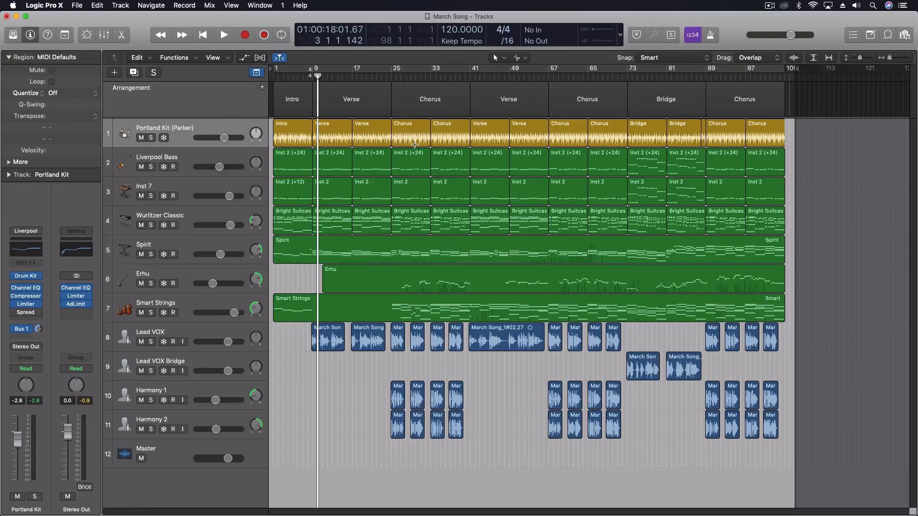
- Start a new empty project while keeping March Song open
left_click(76, 6)
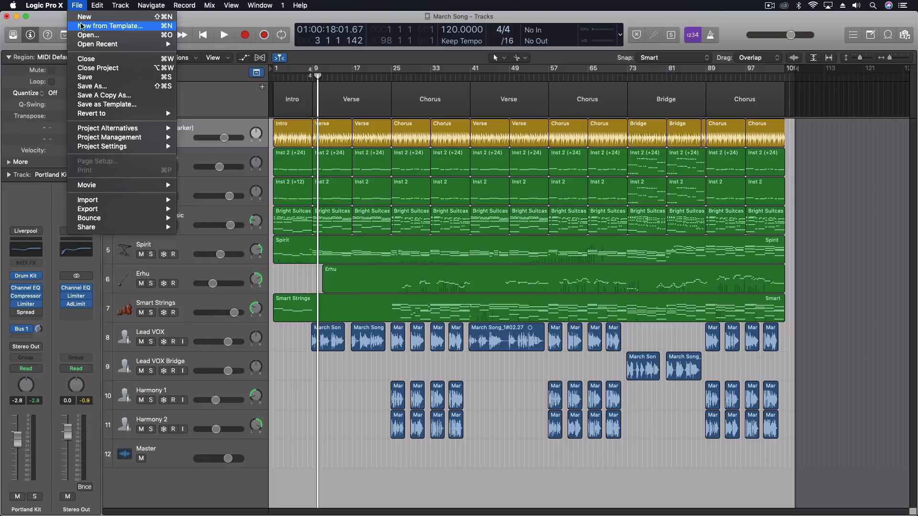
left_click(84, 16)
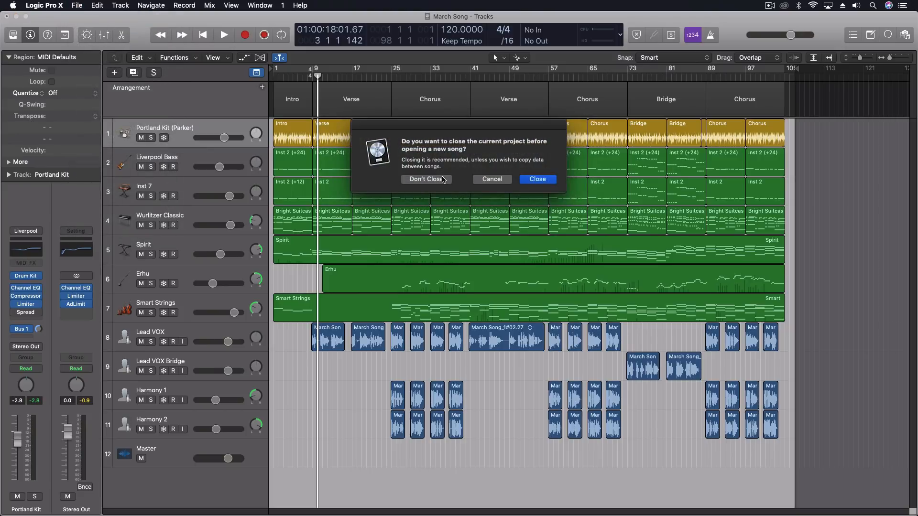
left_click(424, 179)
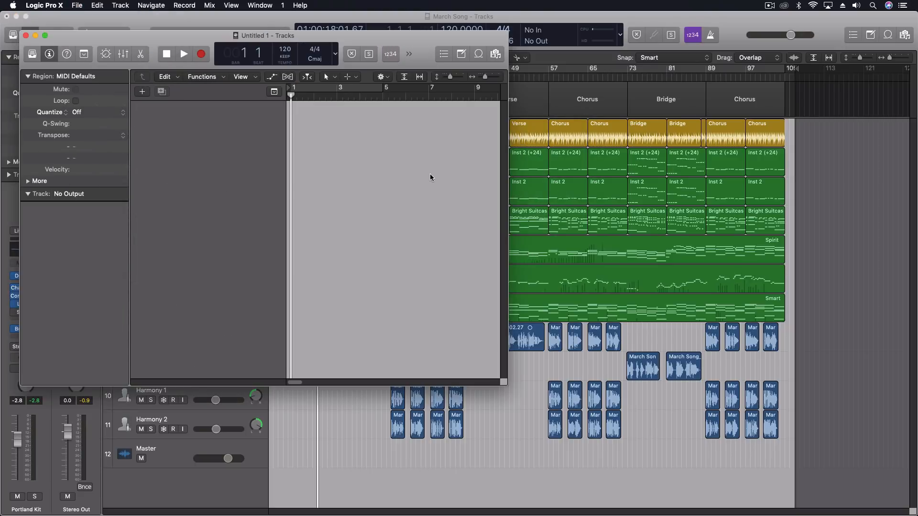
- Create a single Software Instrument track, Inst 1, in Untitled 1
left_click(142, 92)
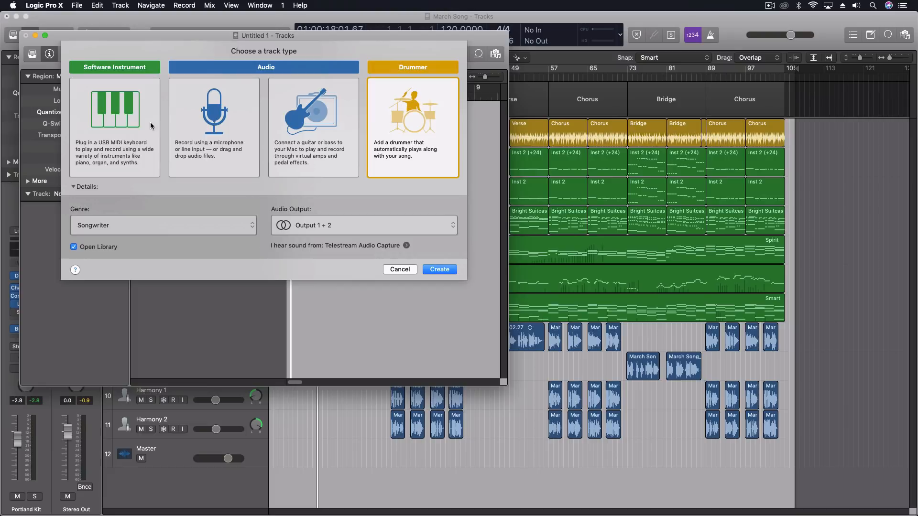
left_click(439, 270)
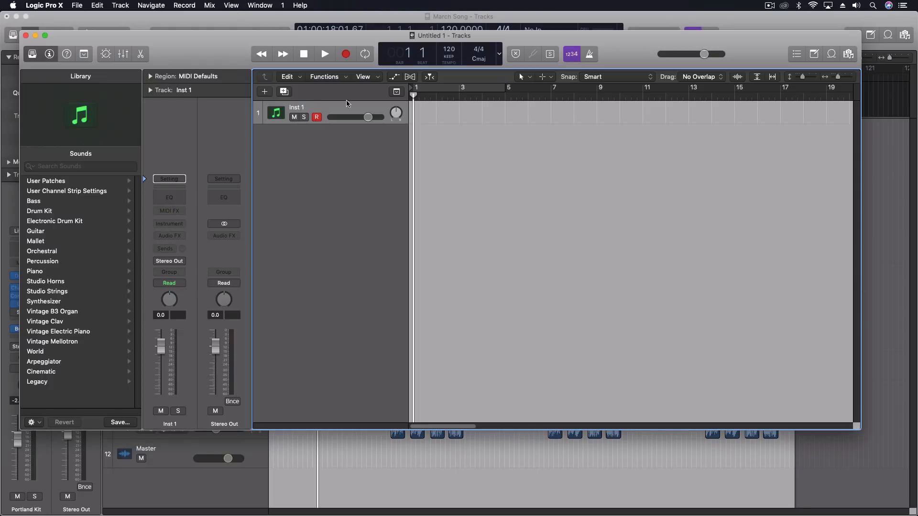
- Show Global Tracks and add Intro, Verse, Chorus, Verse, Chorus, Bridge, Chorus, Outro arrangement sections
left_click(395, 92)
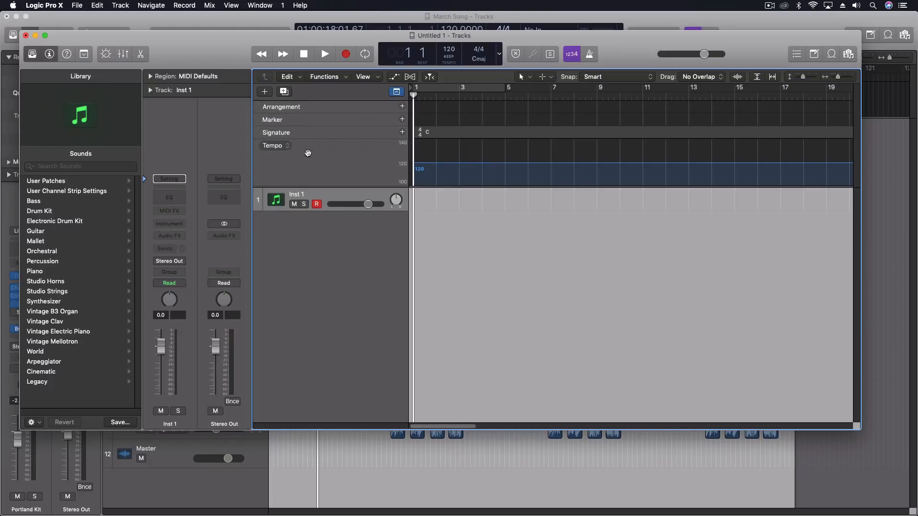
left_click(403, 106)
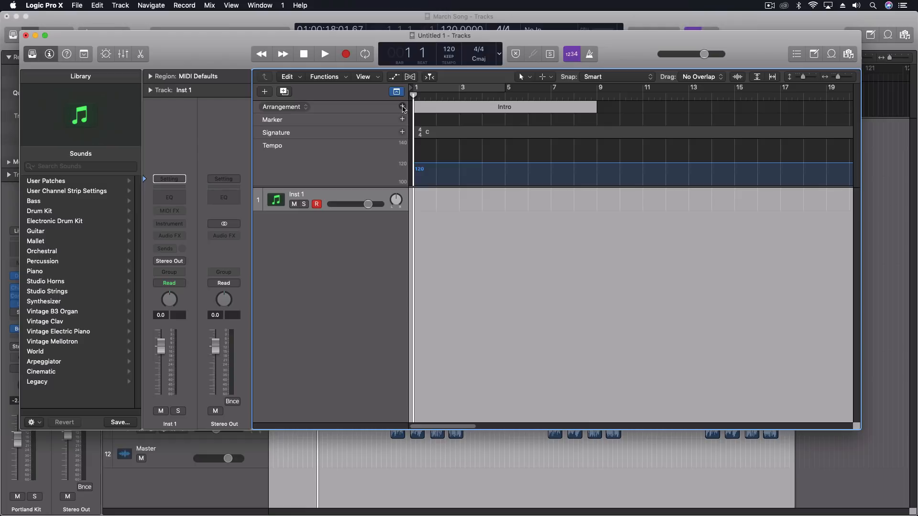
left_click(403, 106)
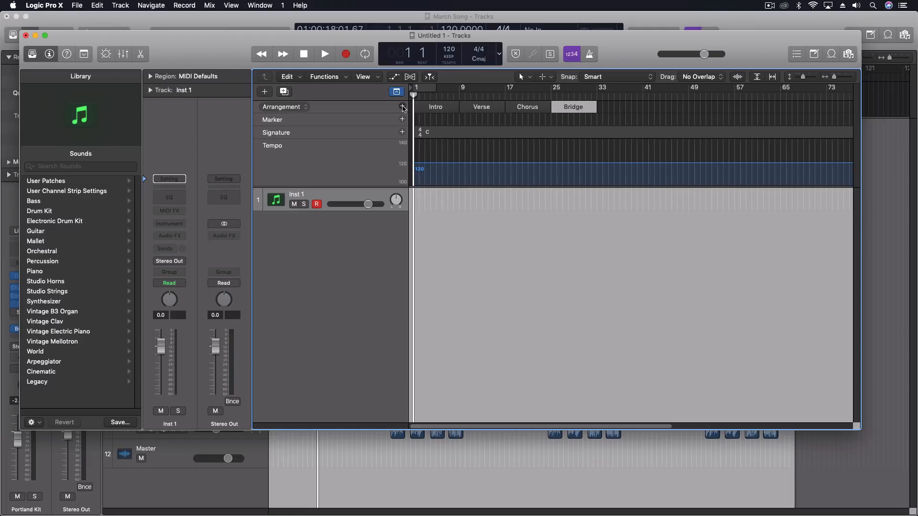
left_click(403, 106)
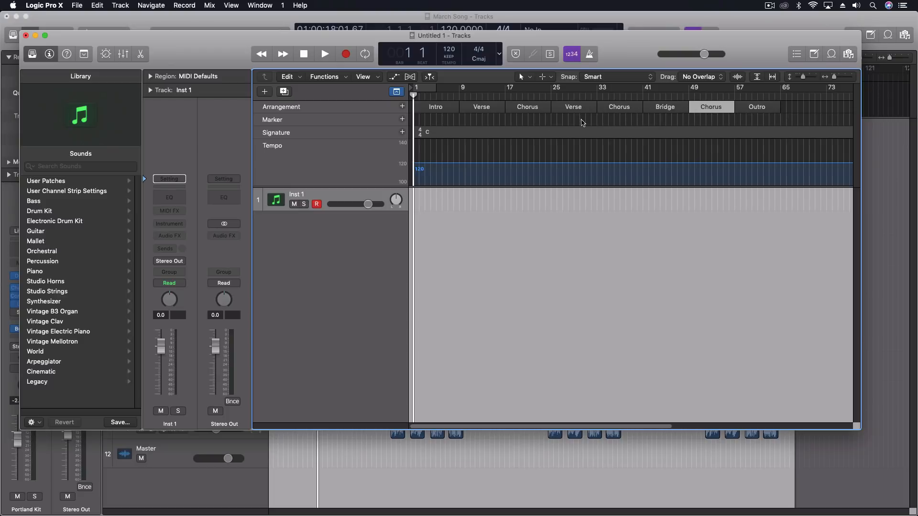
mouse_move(260, 98)
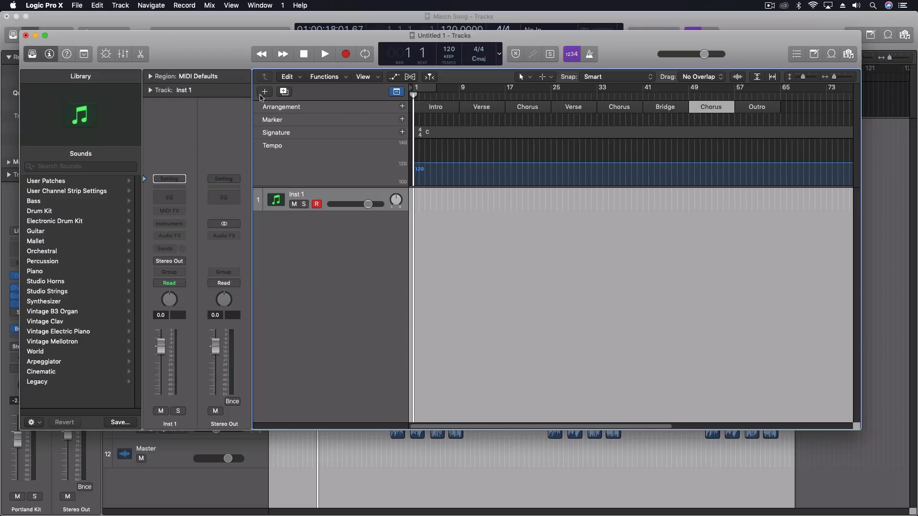
- Add a Bluebird (Darcy) Drummer track and audition it, jumping to the Chorus and Bridge sections
left_click(120, 6)
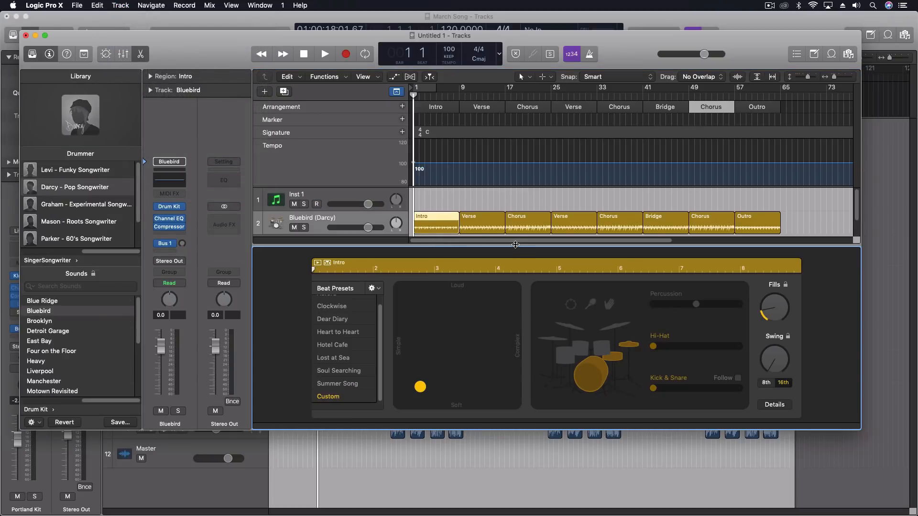
mouse_move(573, 199)
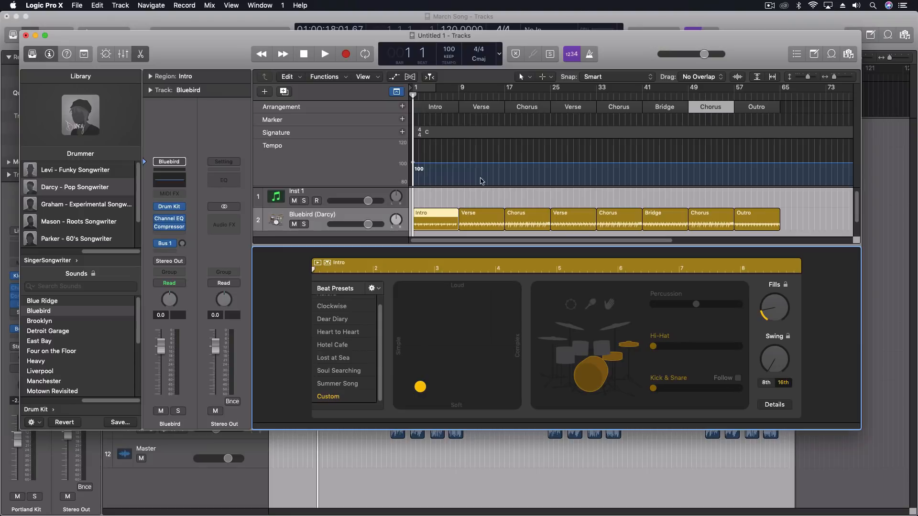
left_click(324, 54)
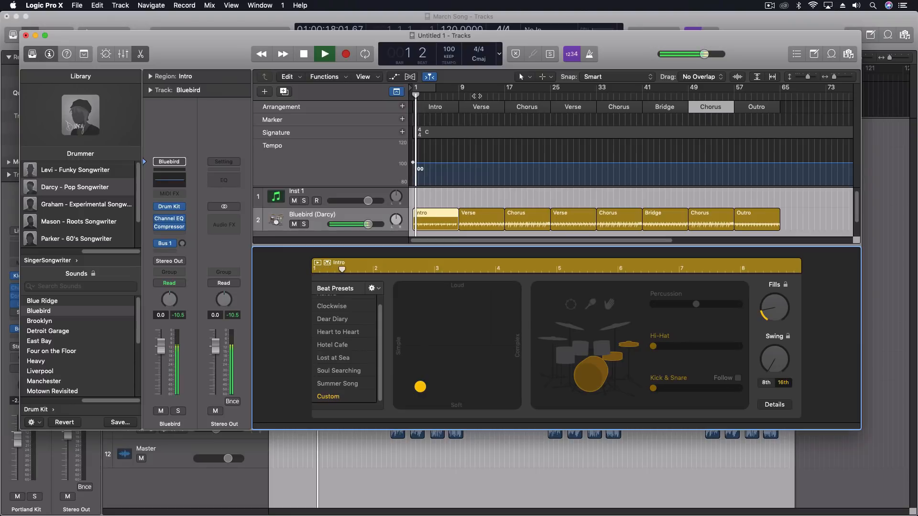
left_click(516, 95)
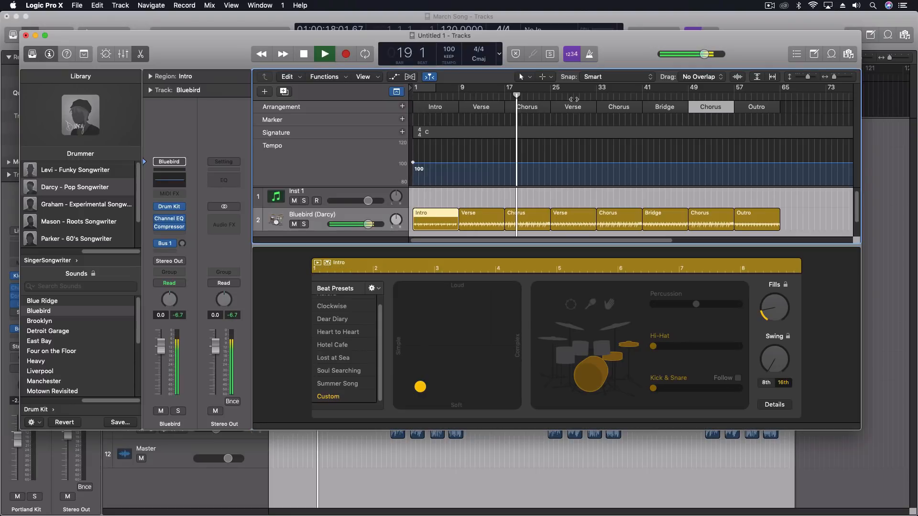
left_click(609, 97)
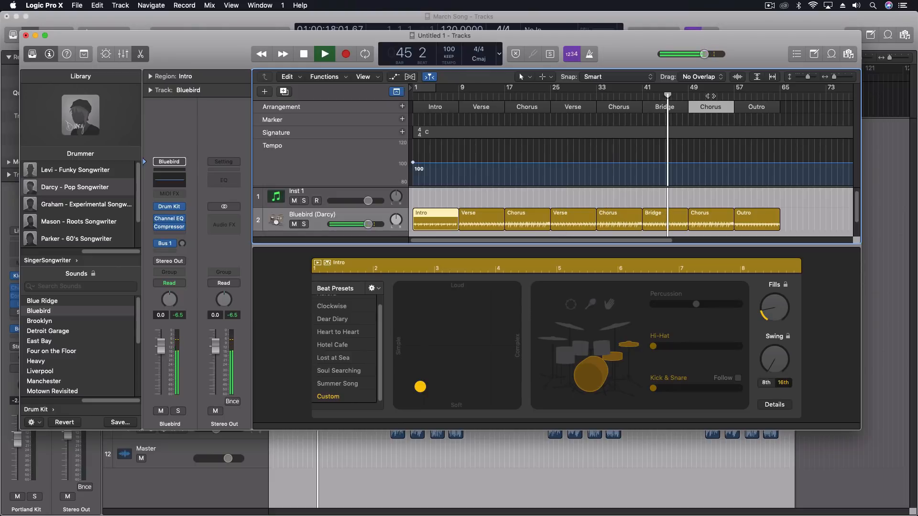
left_click(324, 53)
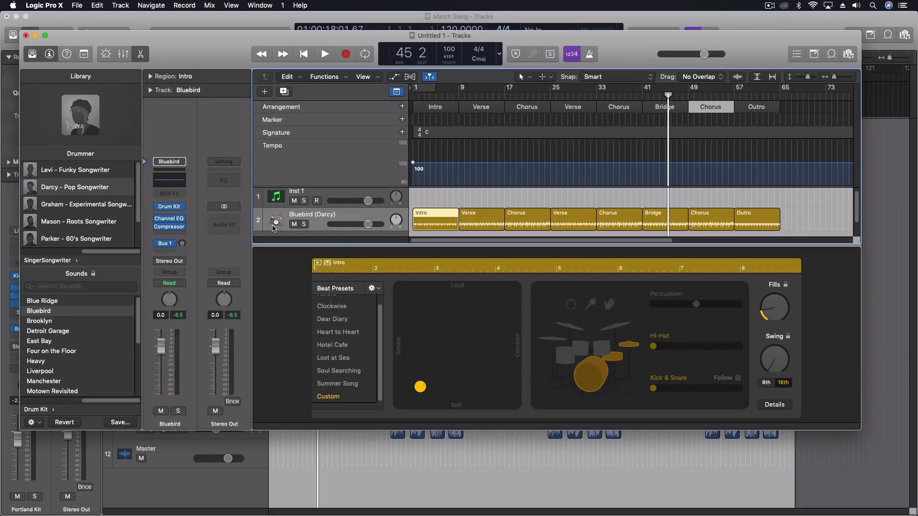
- Switch the drummer to Mason's Roots Songwriter style at 85 bpm and audition it
left_click(79, 220)
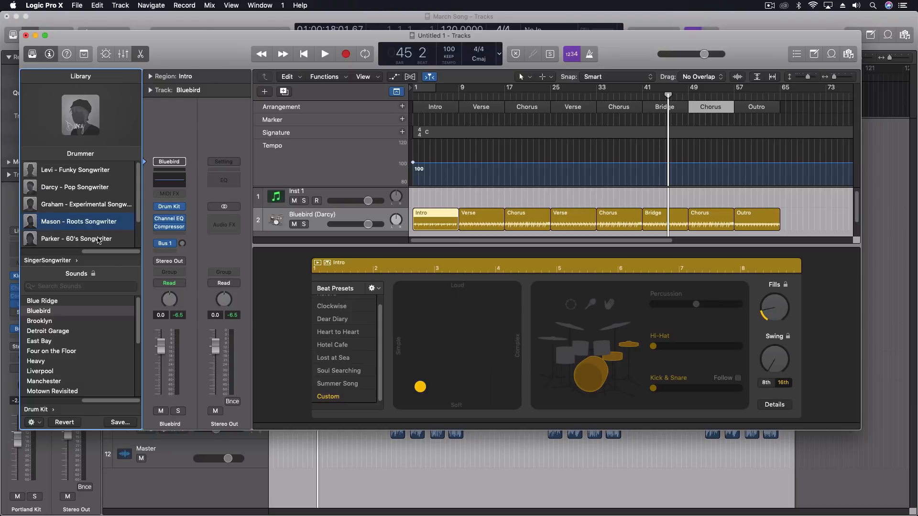
left_click(80, 220)
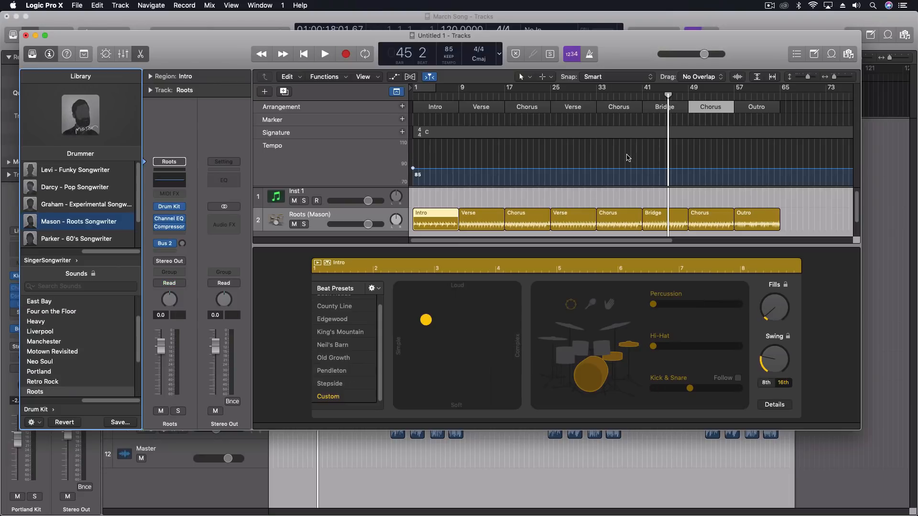
left_click(324, 54)
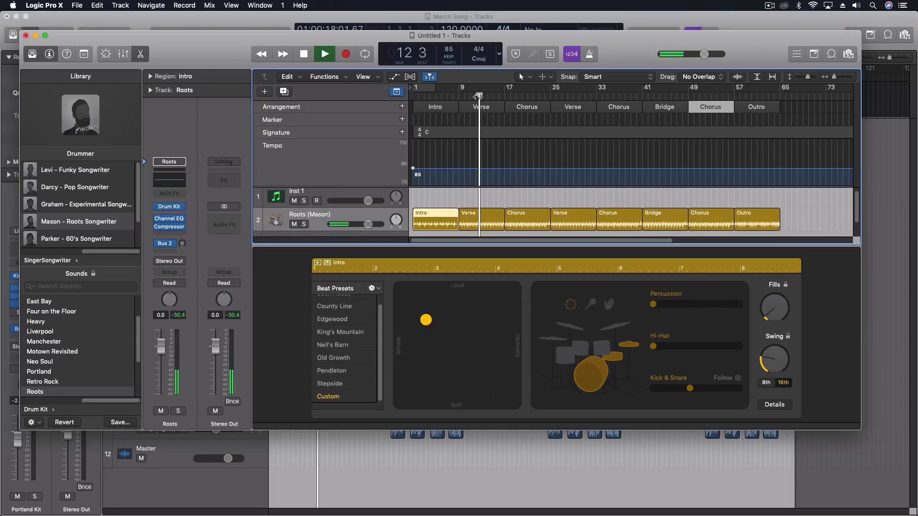
left_click(303, 53)
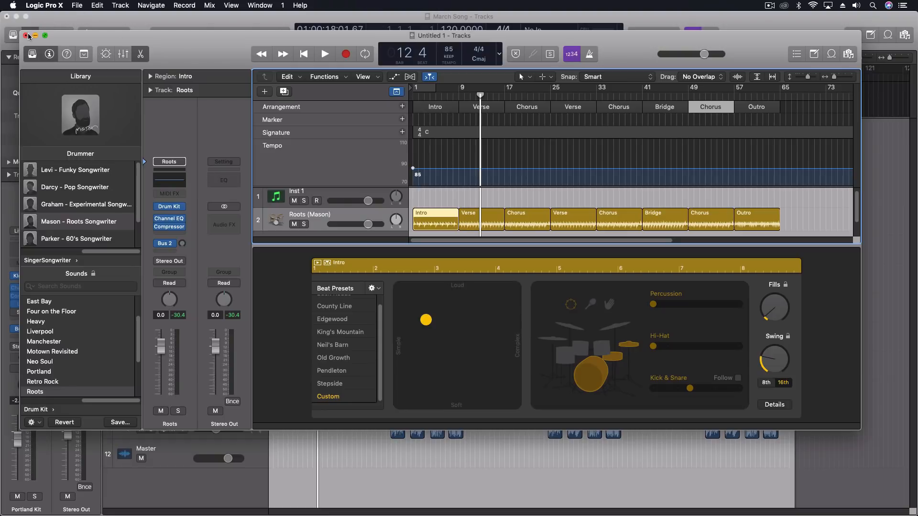
- Close the Untitled 1 project without saving, returning to March Song
left_click(77, 6)
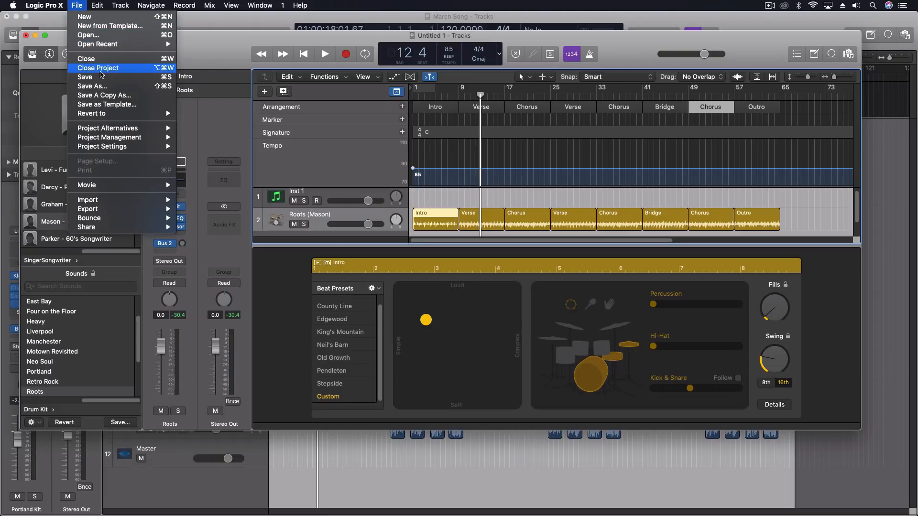
left_click(98, 68)
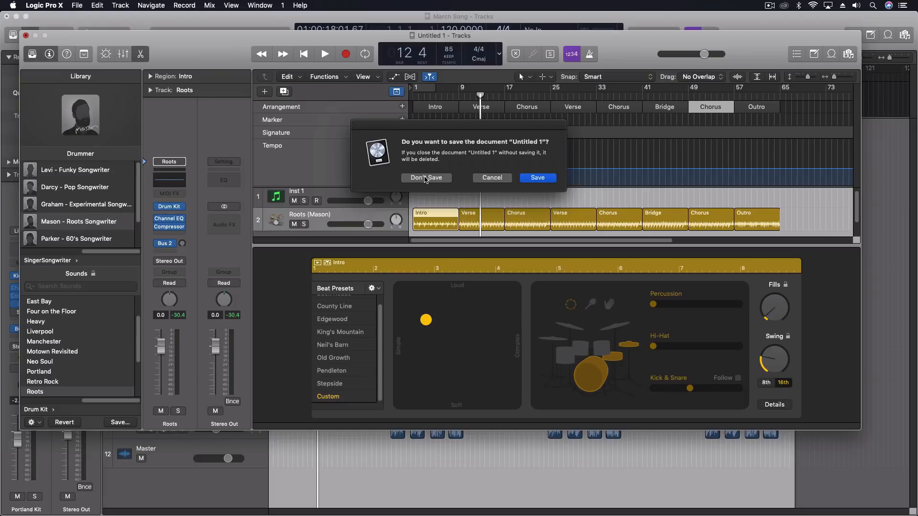
left_click(427, 179)
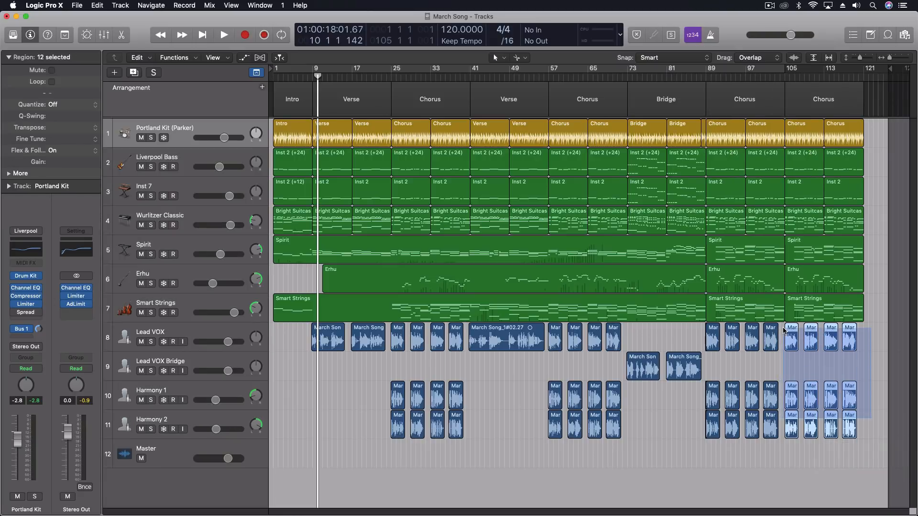
- Deselect the copied Chorus regions in the Tracks area
left_click(150, 331)
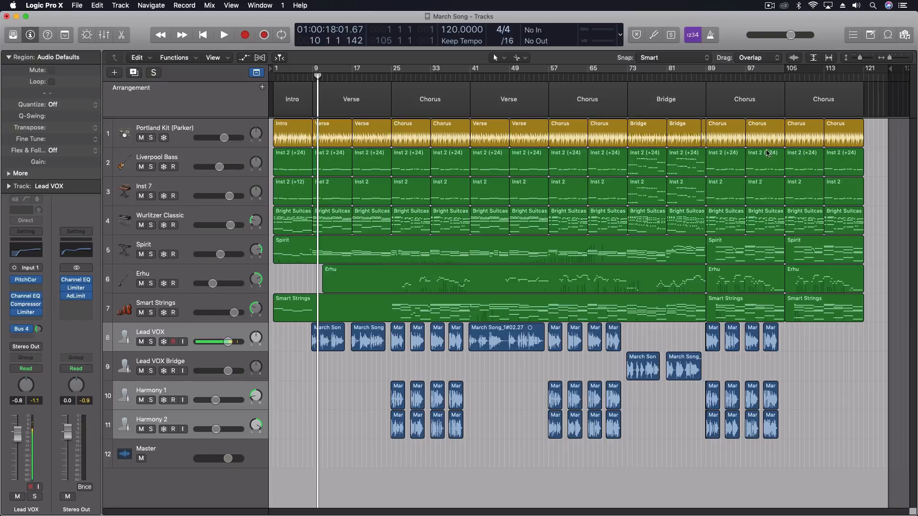
mouse_move(799, 331)
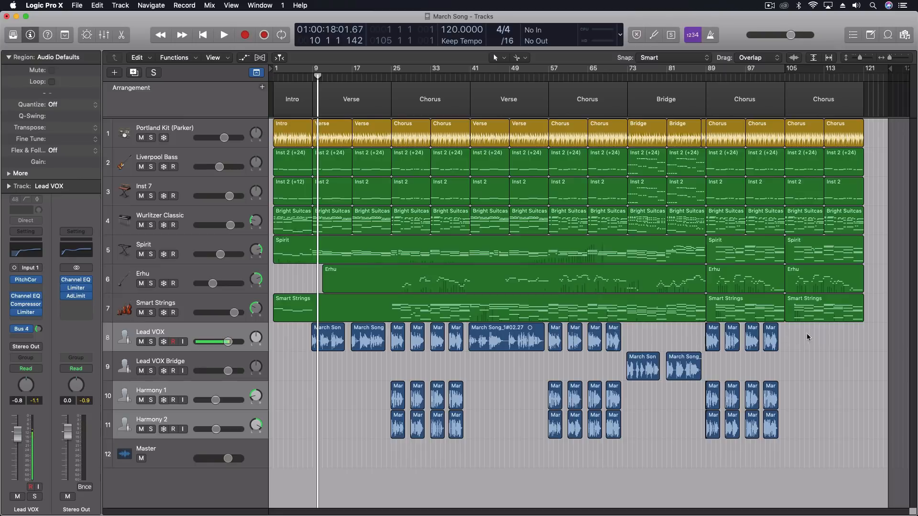
mouse_move(810, 337)
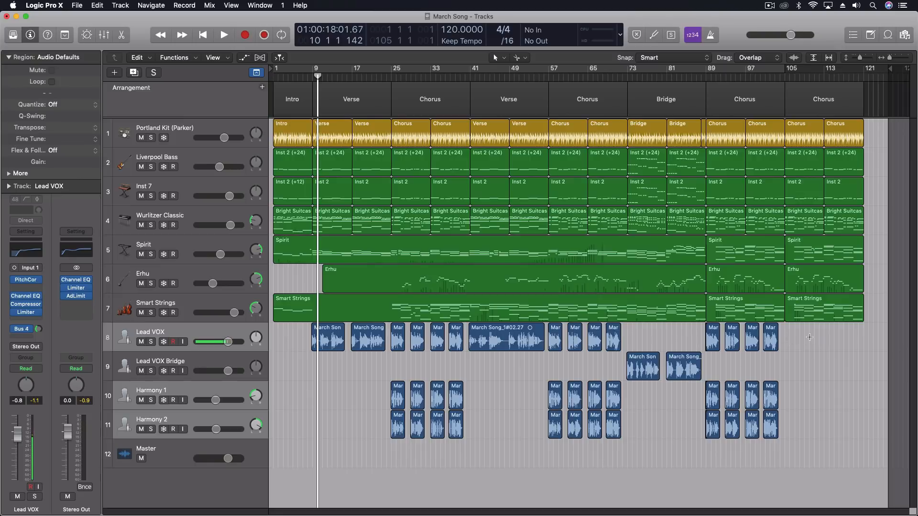
mouse_move(792, 337)
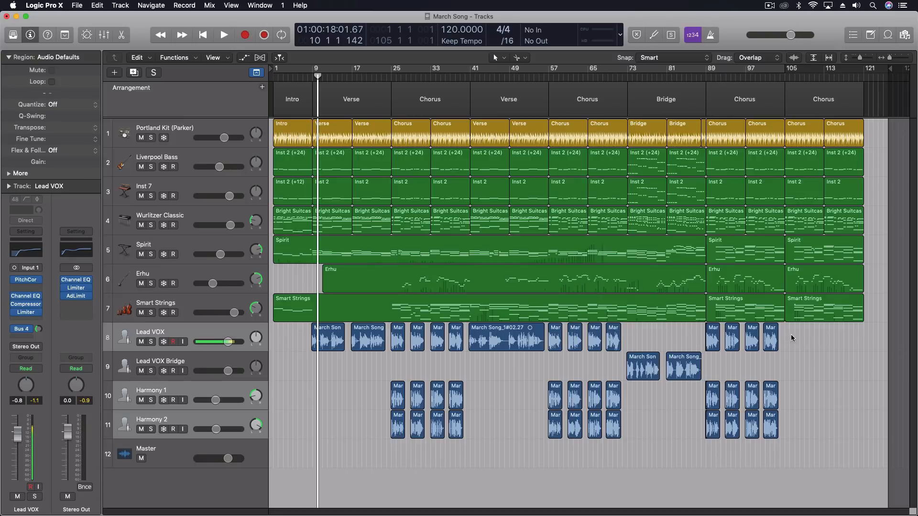
mouse_move(836, 330)
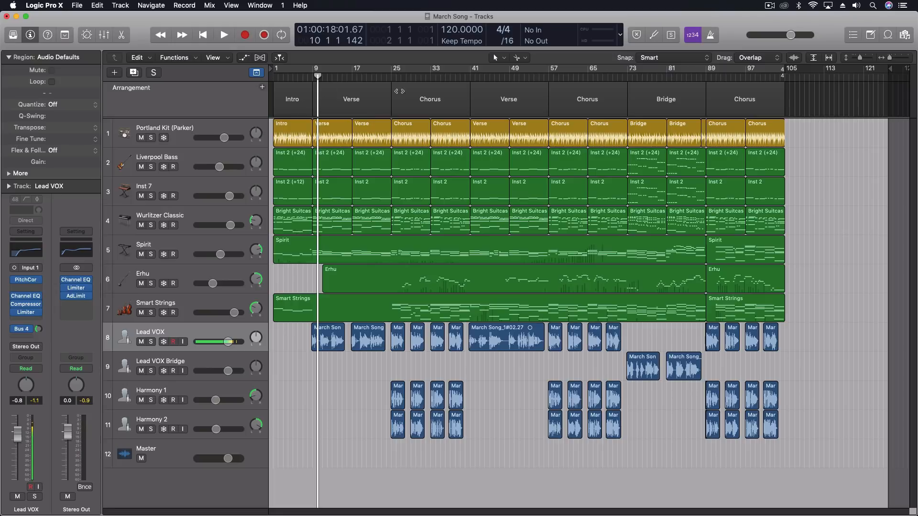
- Select the second Verse arrangement section
left_click(508, 98)
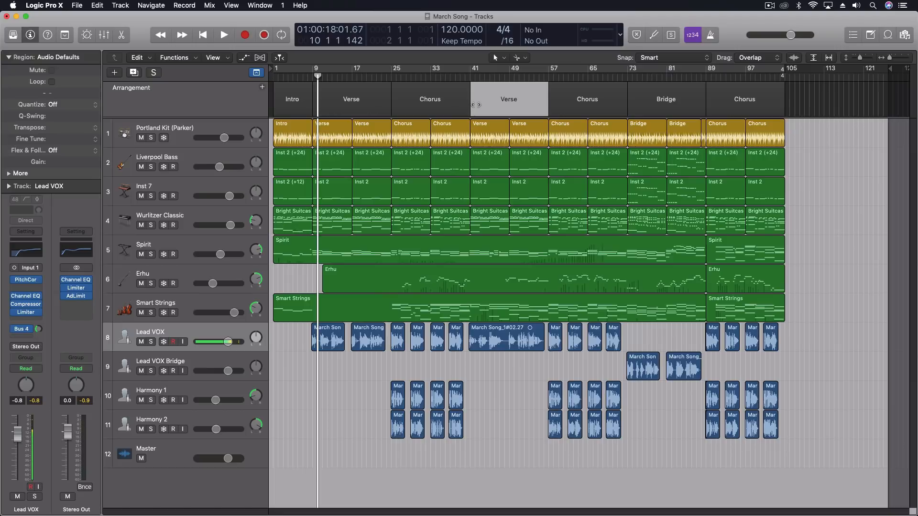
mouse_move(434, 112)
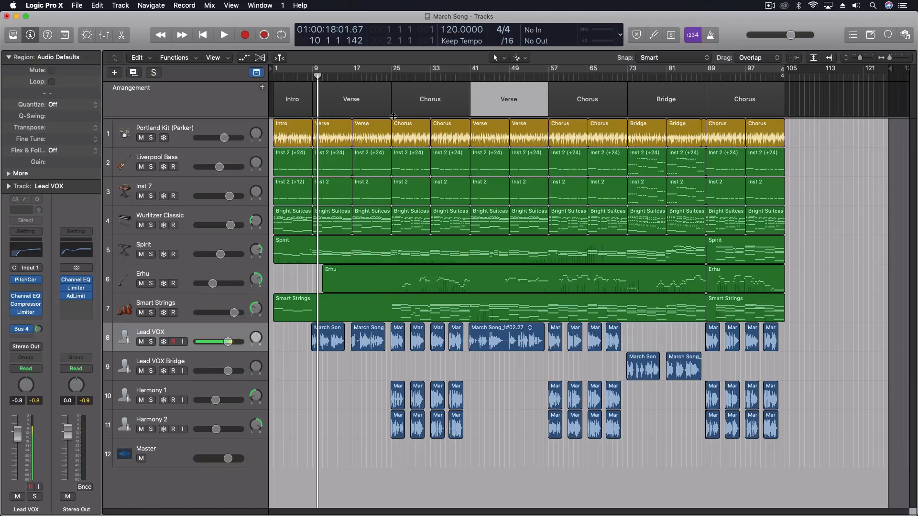
mouse_move(508, 91)
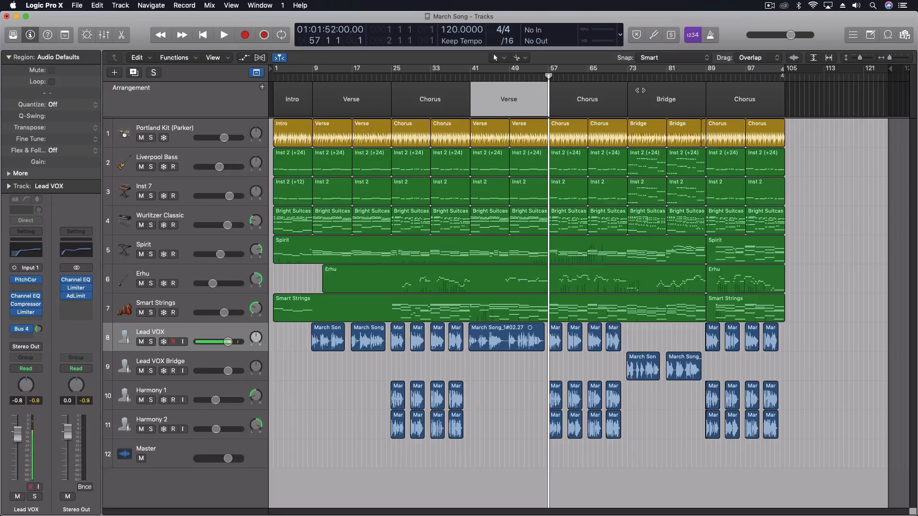
- Audition from the first Verse, jumping playback ahead to the first Chorus, then stop
left_click(391, 76)
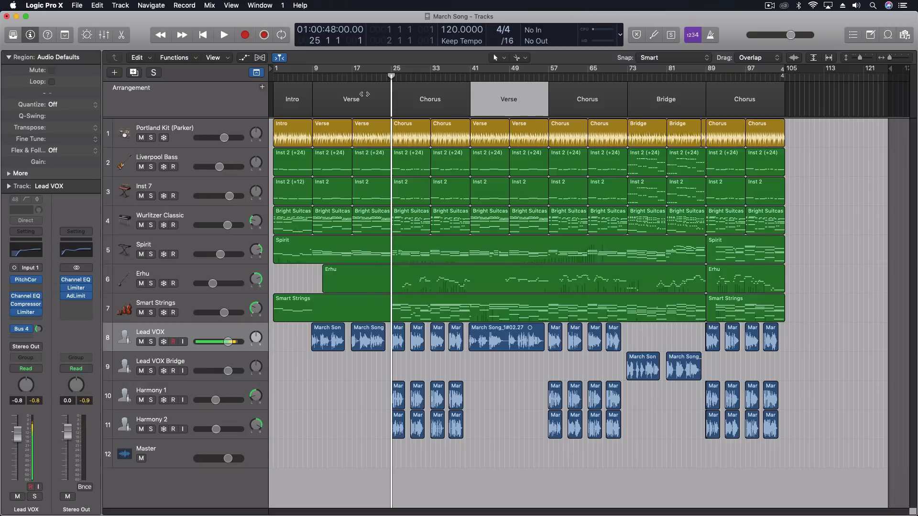
left_click(224, 35)
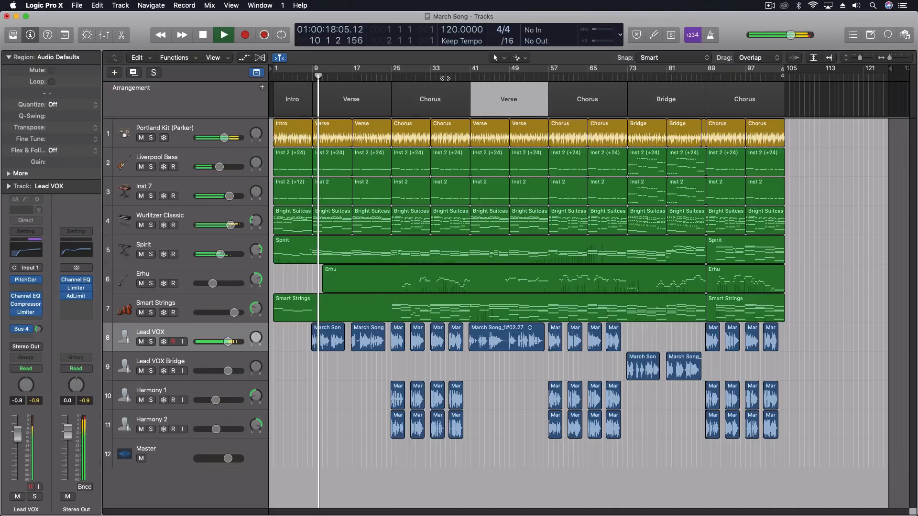
left_click(393, 76)
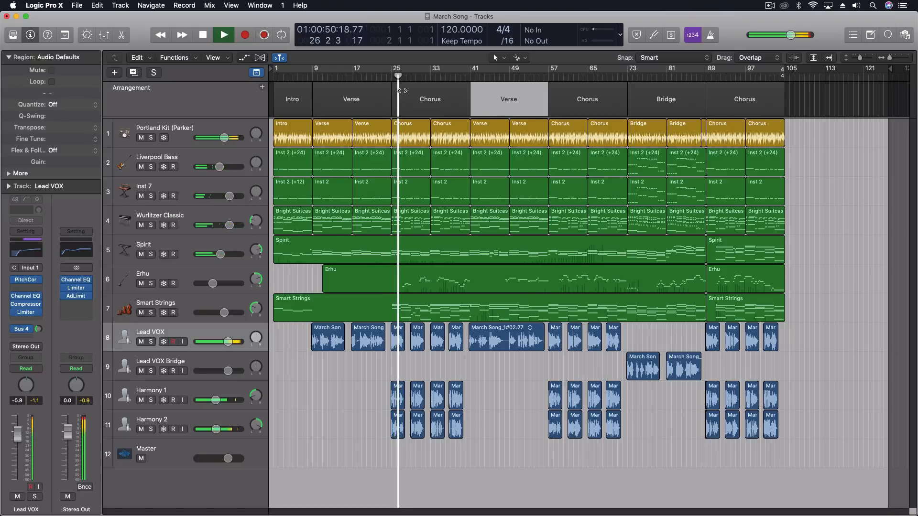
left_click(223, 34)
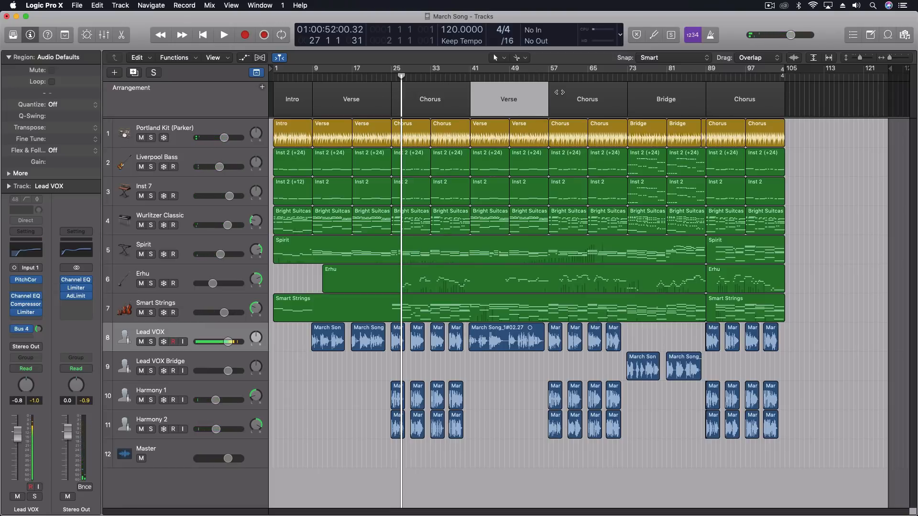
- Play from the second Chorus, jump ahead into the Bridge near bar 82, then stop
left_click(547, 69)
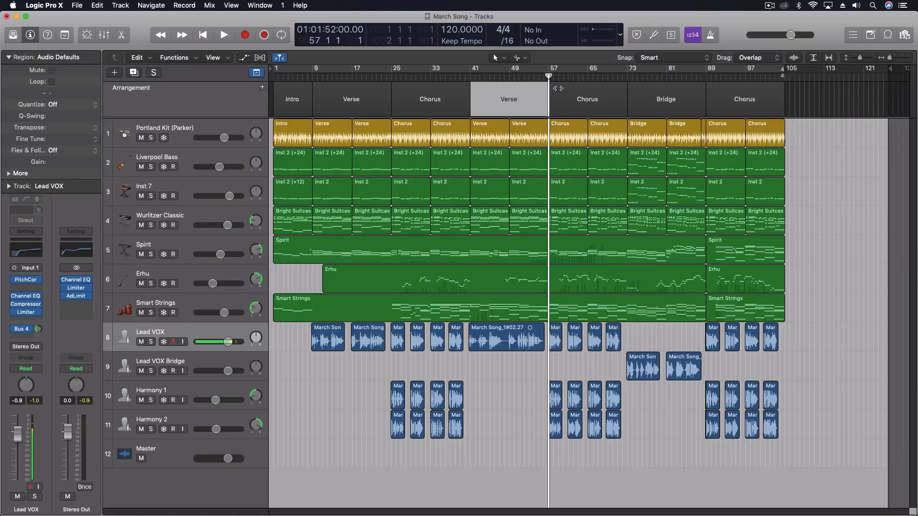
left_click(224, 34)
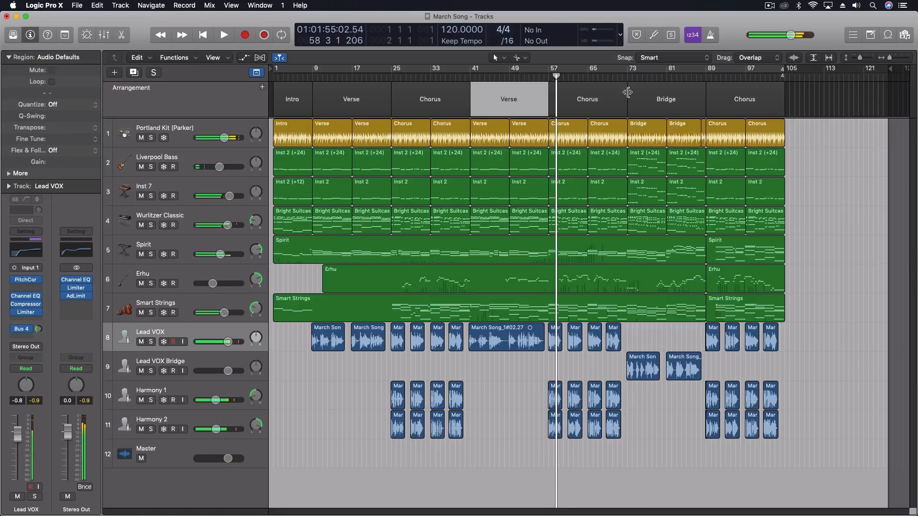
left_click(224, 35)
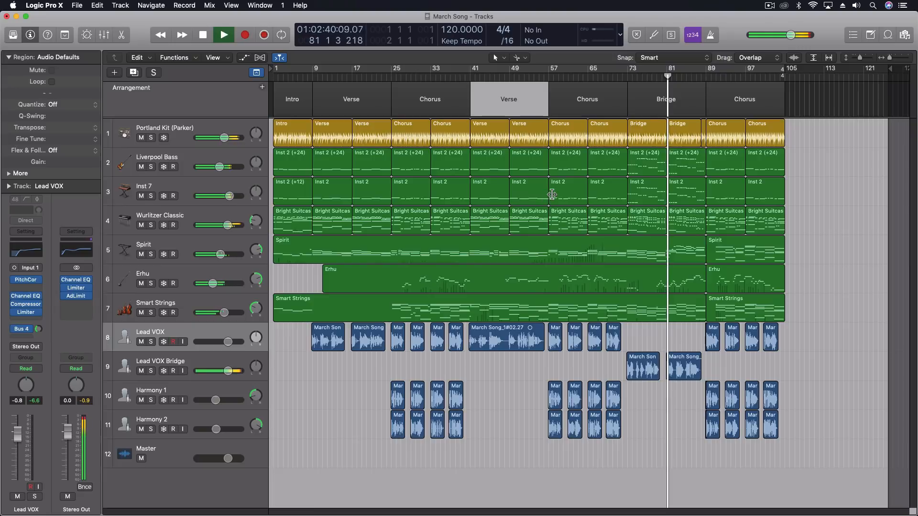
left_click(223, 35)
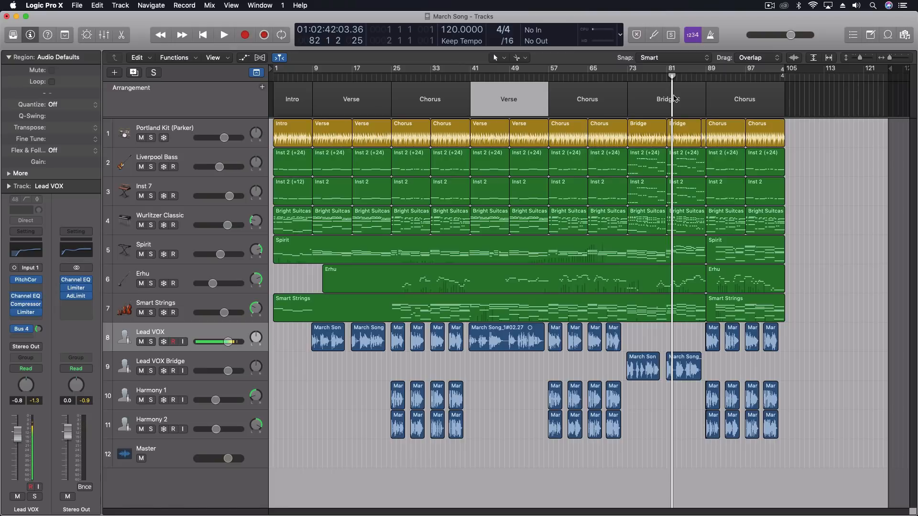
mouse_move(404, 94)
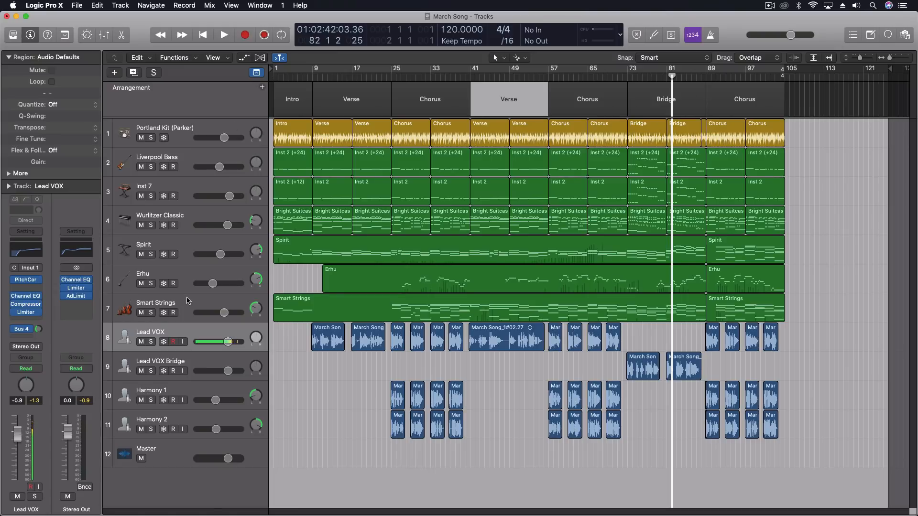
mouse_move(250, 274)
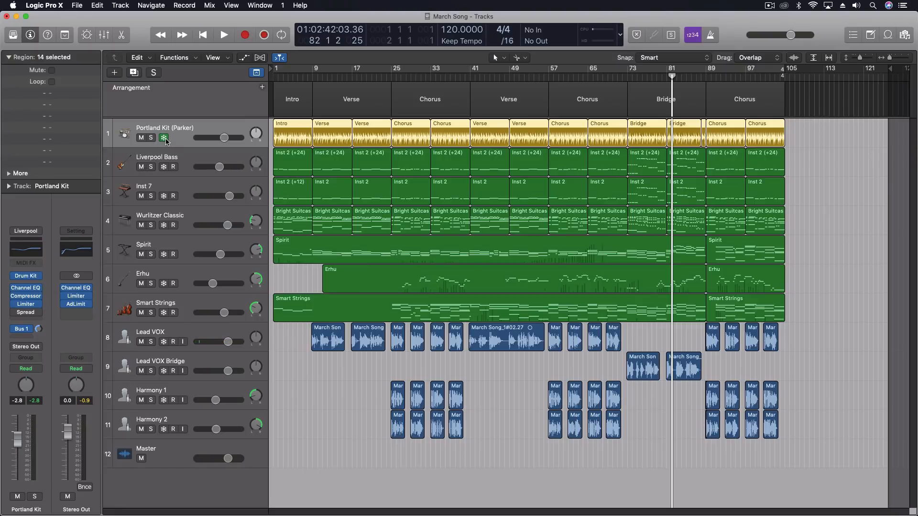
- Copy the closing Chorus arrangement marker to bar 105 and audition it, the frozen Portland Kit drummer excluded
left_click(164, 138)
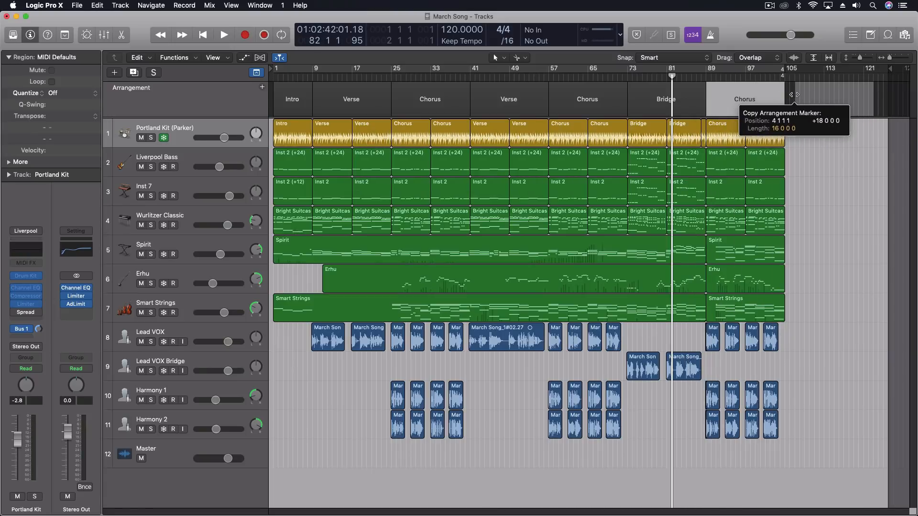
left_click(797, 95)
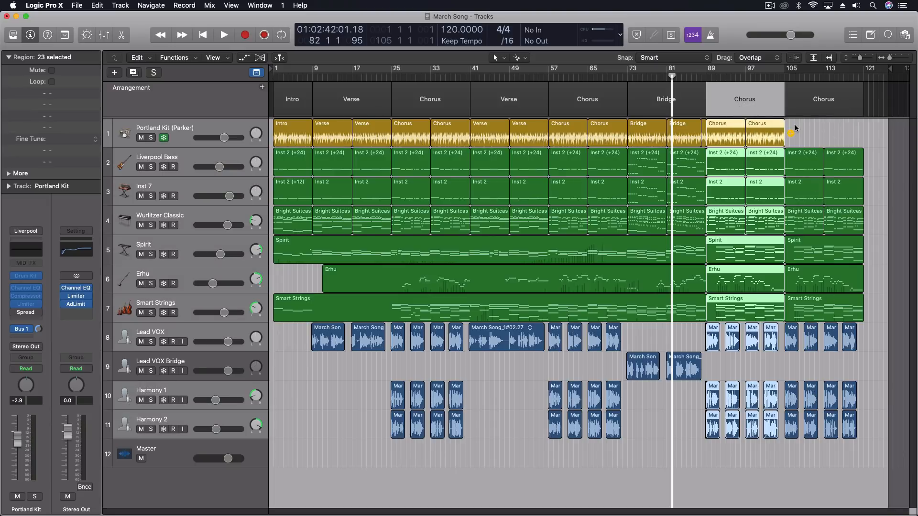
left_click(223, 35)
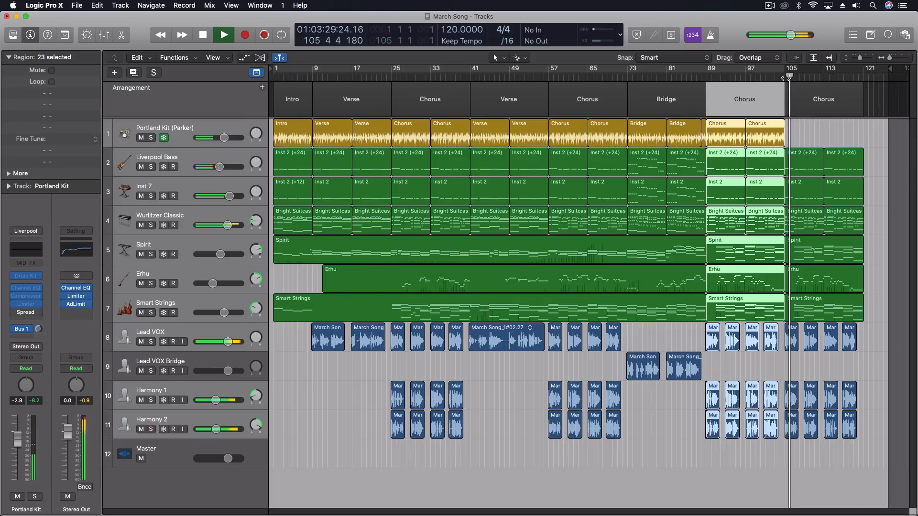
left_click(203, 34)
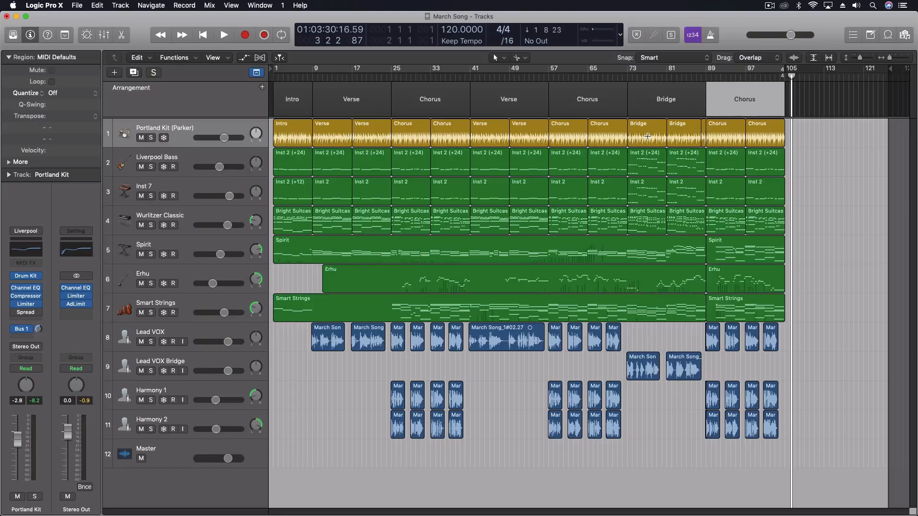
- Delete the copied Chorus at bar 105 with its regions so March Song ends after bar 89
left_click(532, 28)
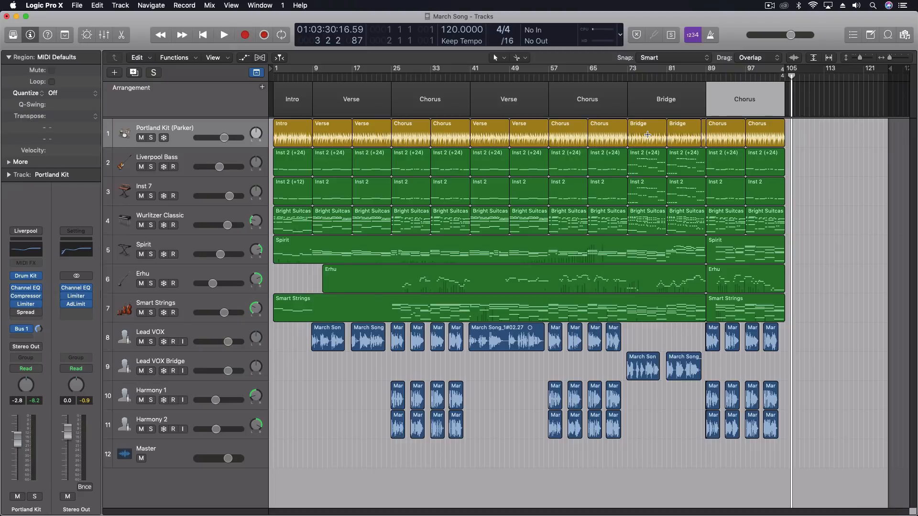